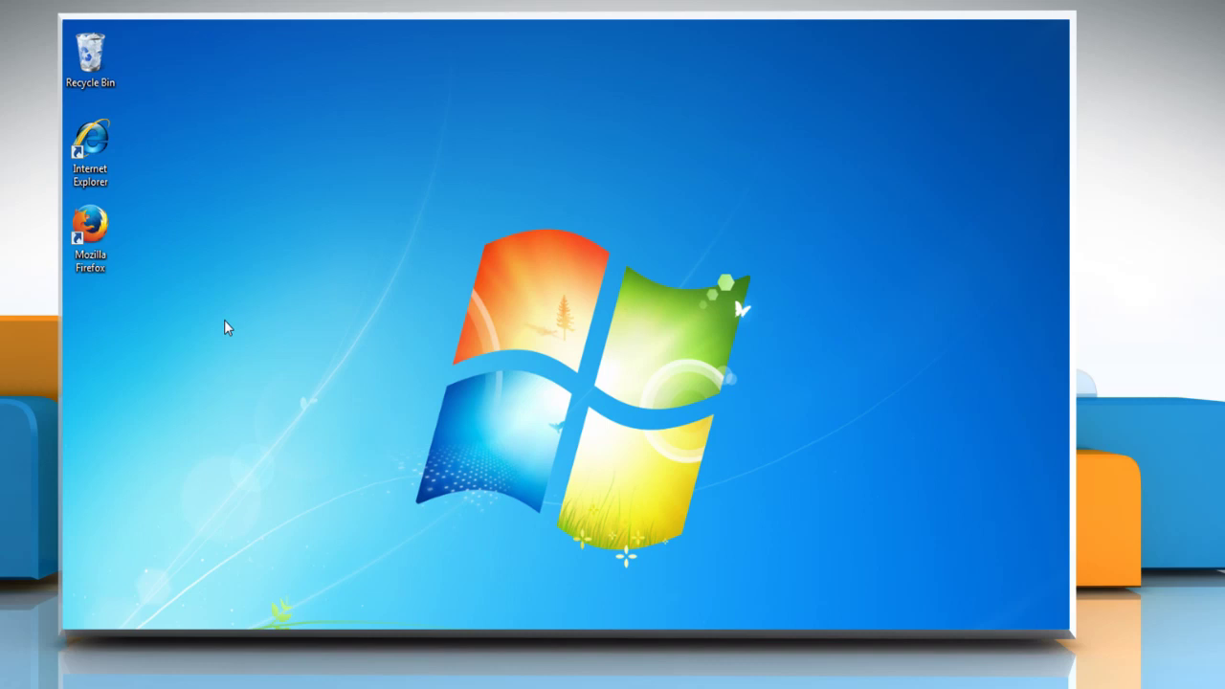
Bring up the context menu for the Mozilla Firefox desktop shortcut.
right_click(90, 234)
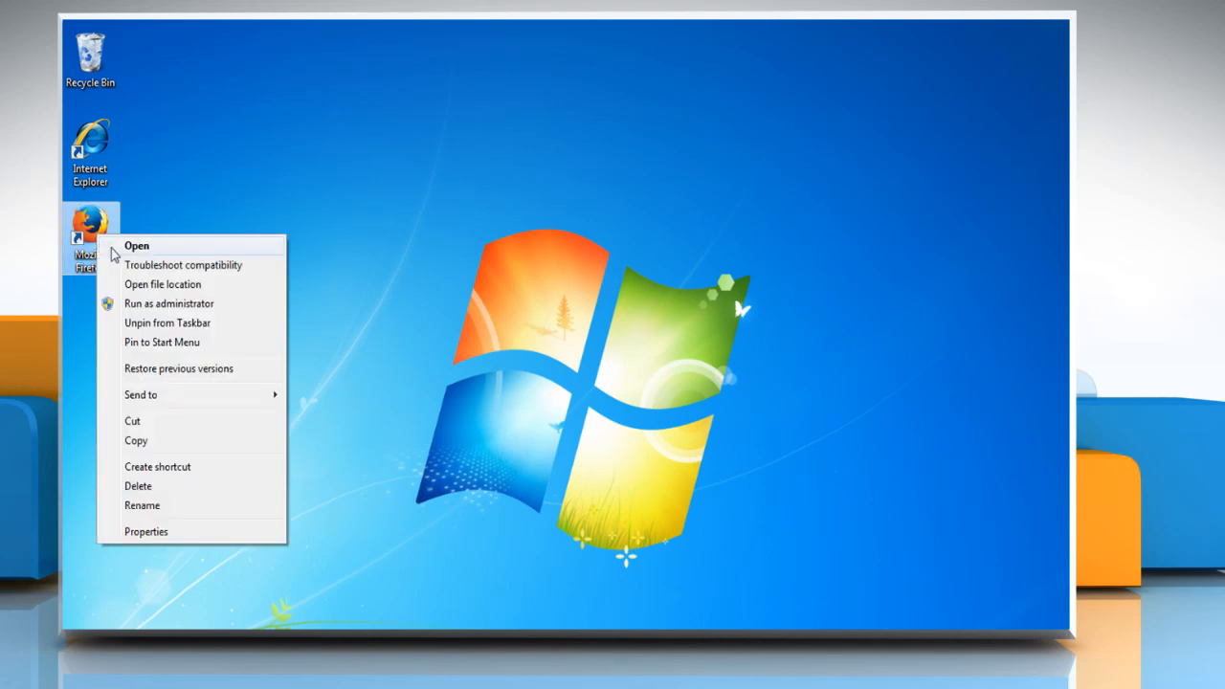
Launch Firefox, go to mail.google and sign in to the Gmail inbox.
left_click(137, 245)
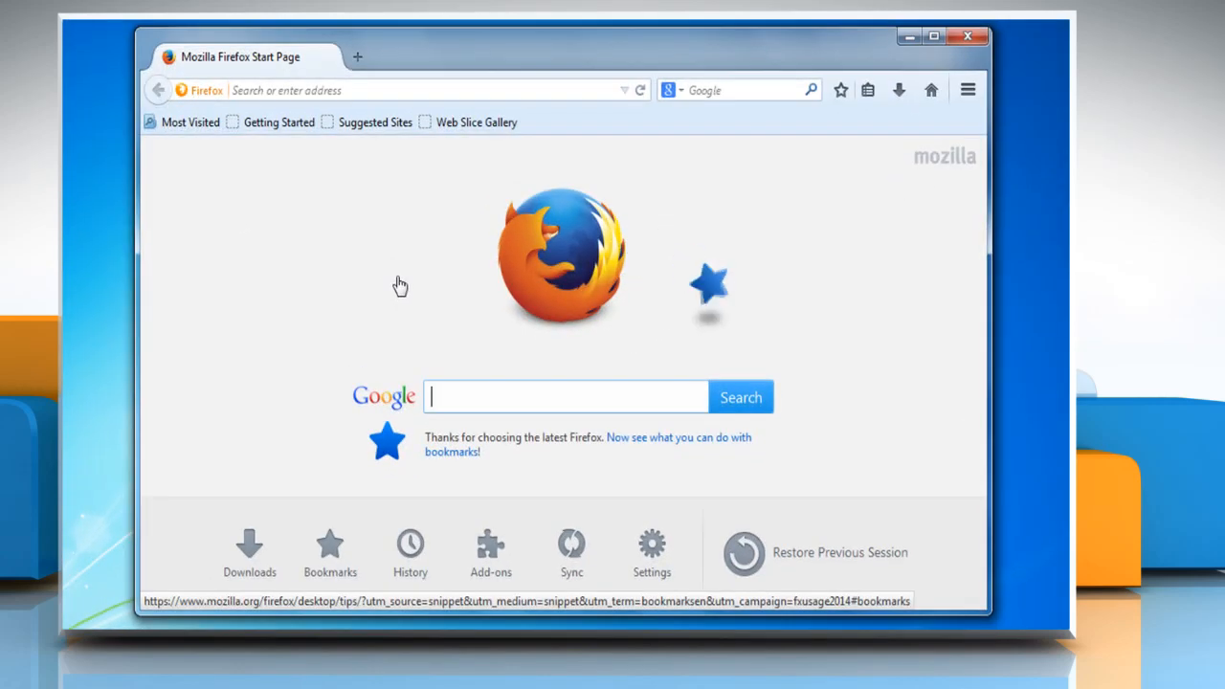
type("mail")
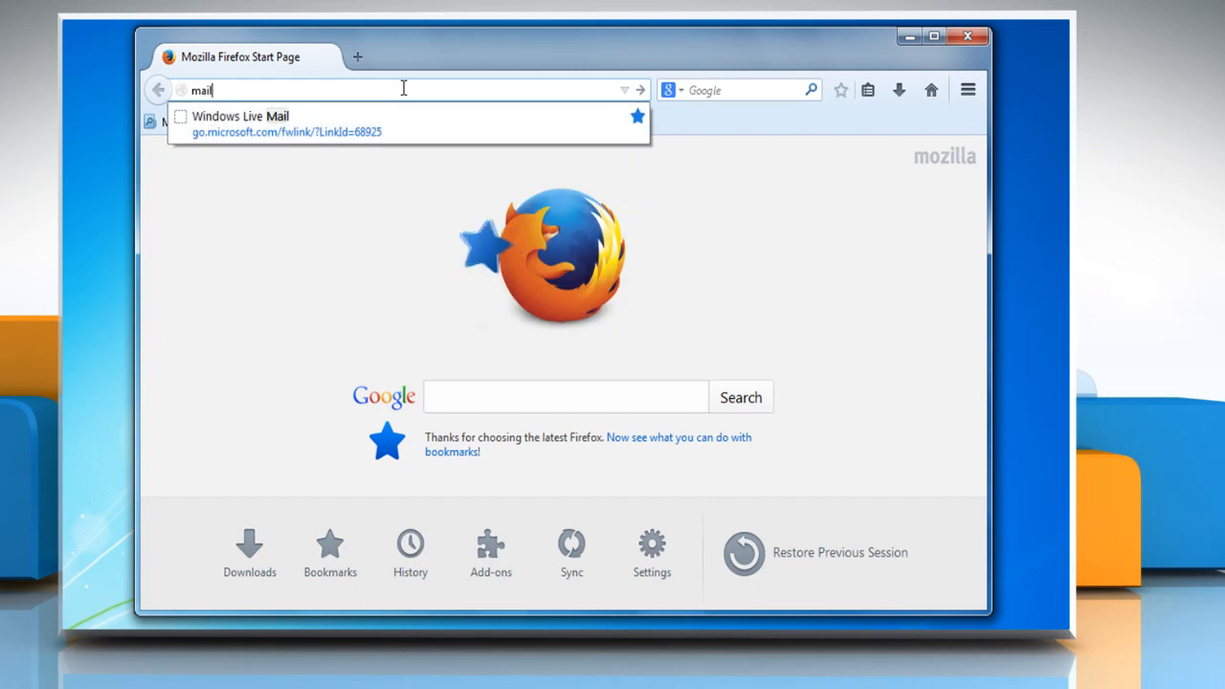
type(".google")
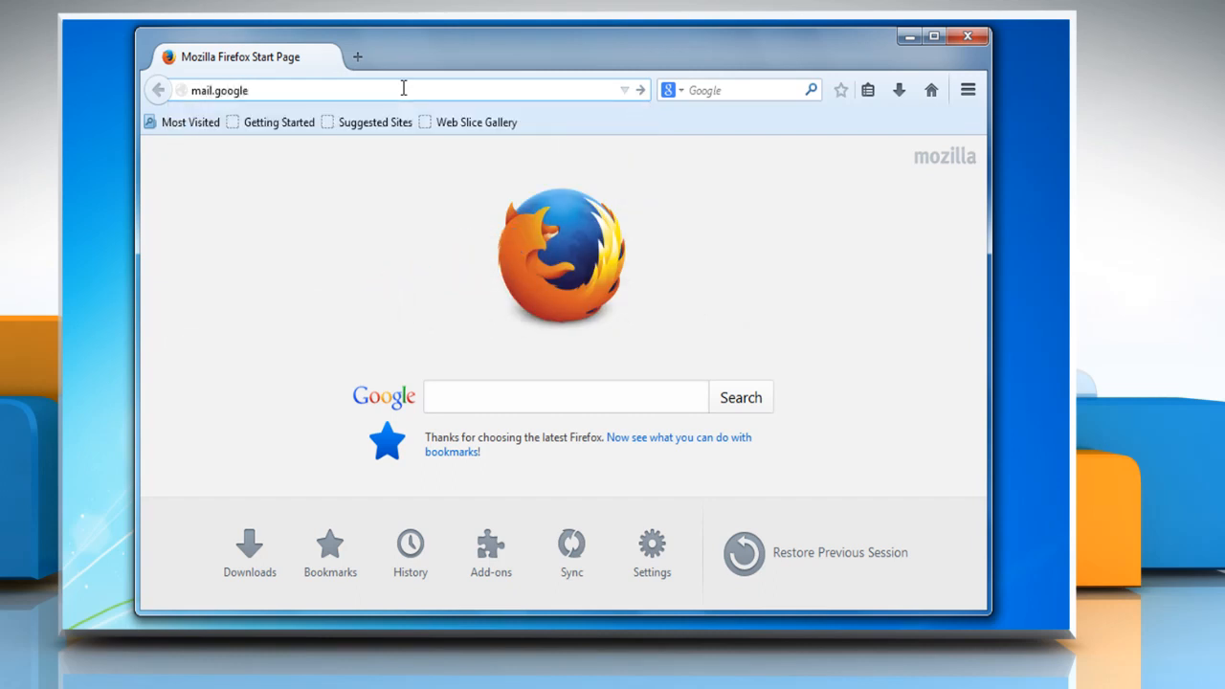
key("Return")
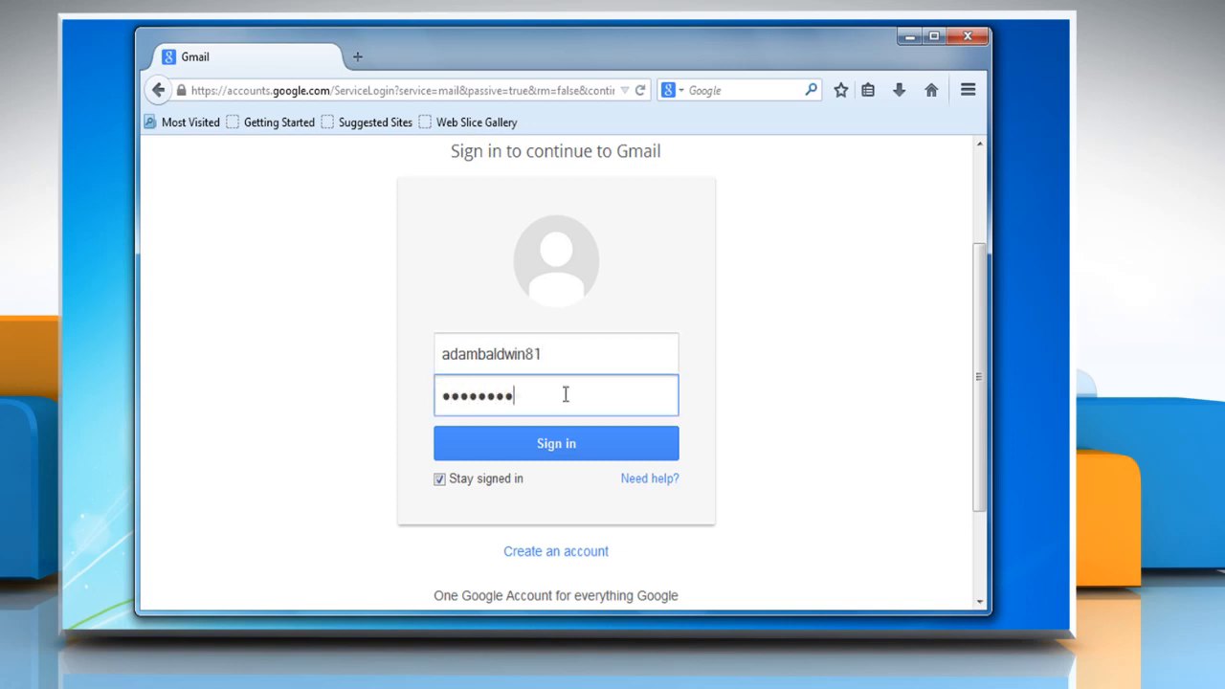
left_click(556, 443)
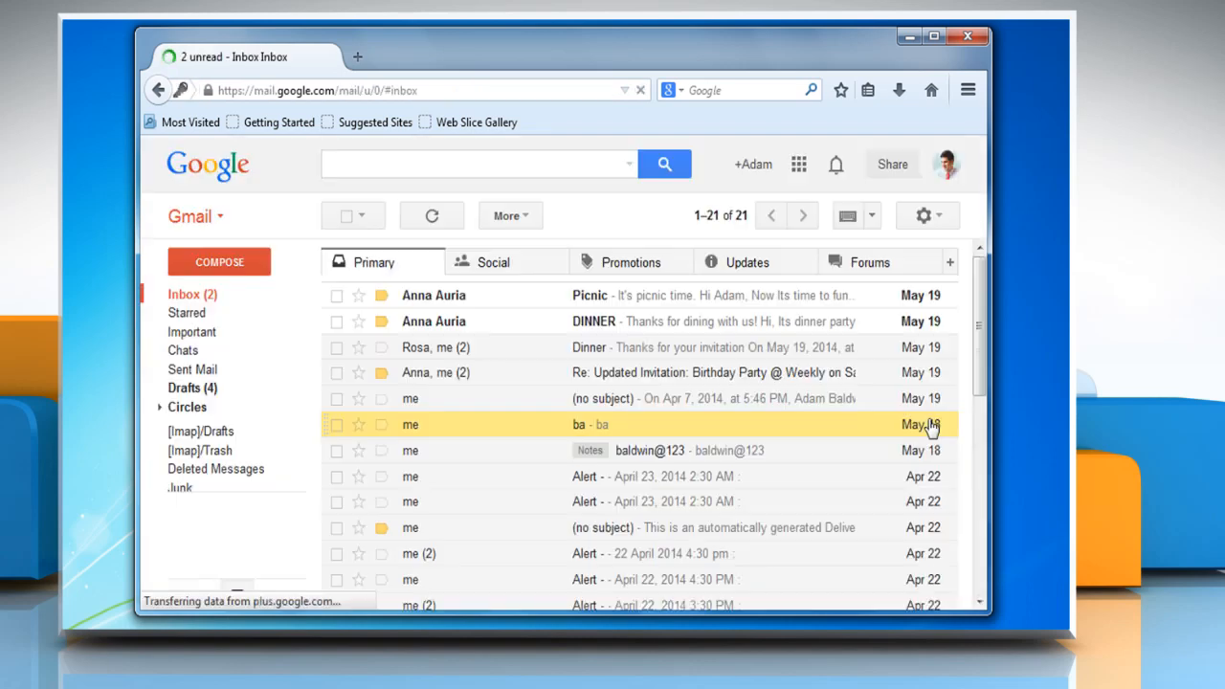
left_click(719, 215)
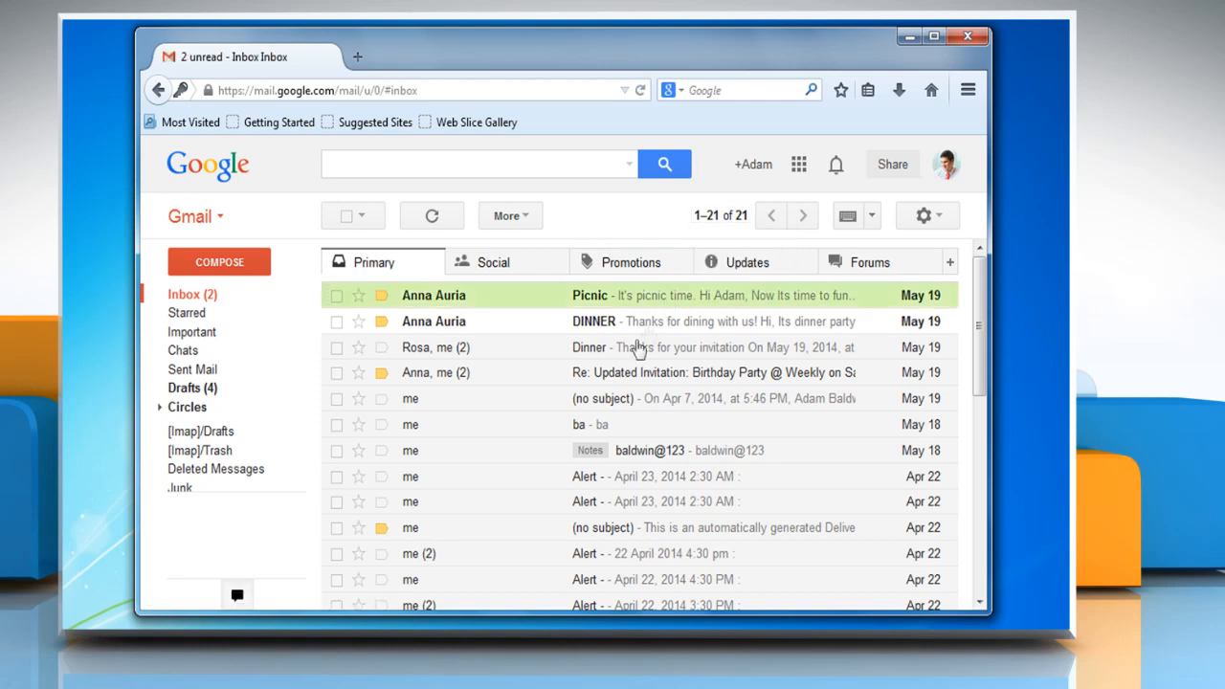
Check the Dinner conversation and the April 7 no-subject conversation in the inbox.
left_click(336, 346)
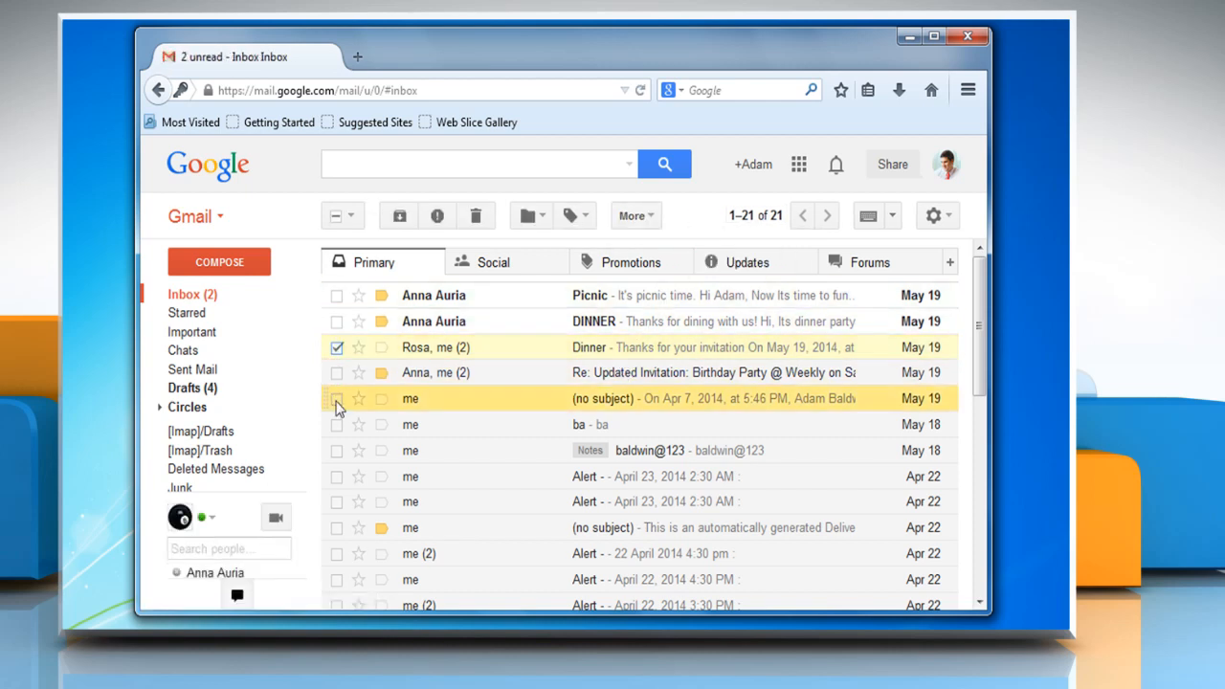
left_click(336, 501)
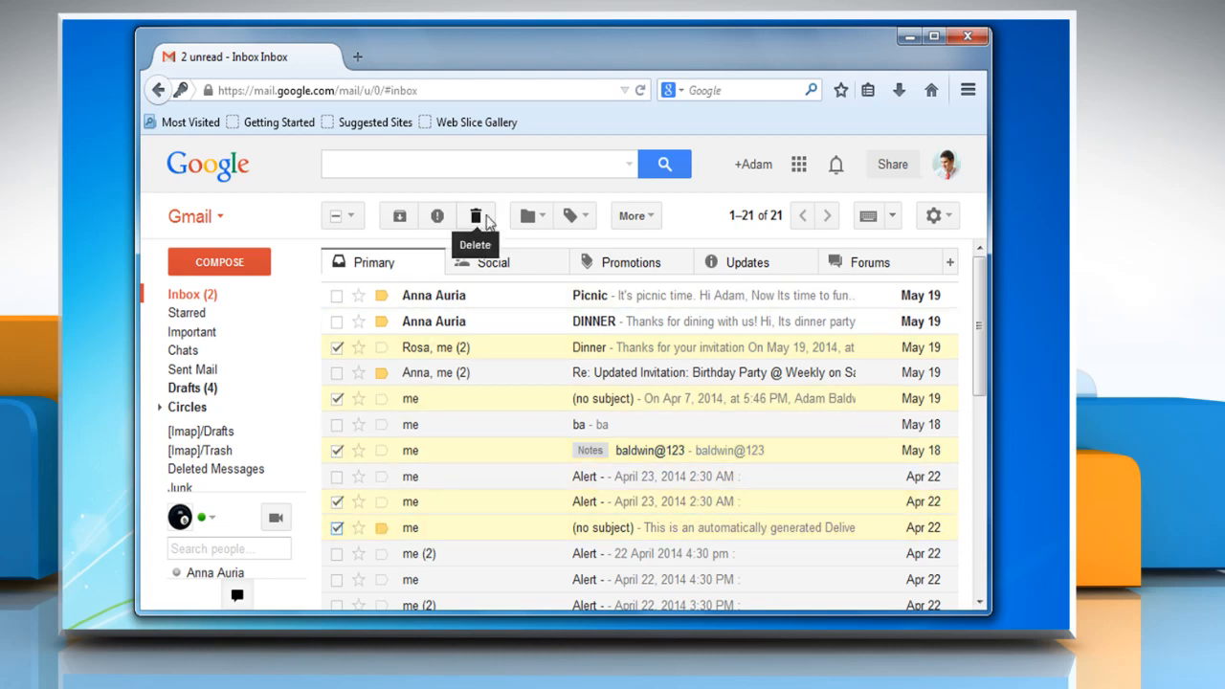
mouse_move(682, 229)
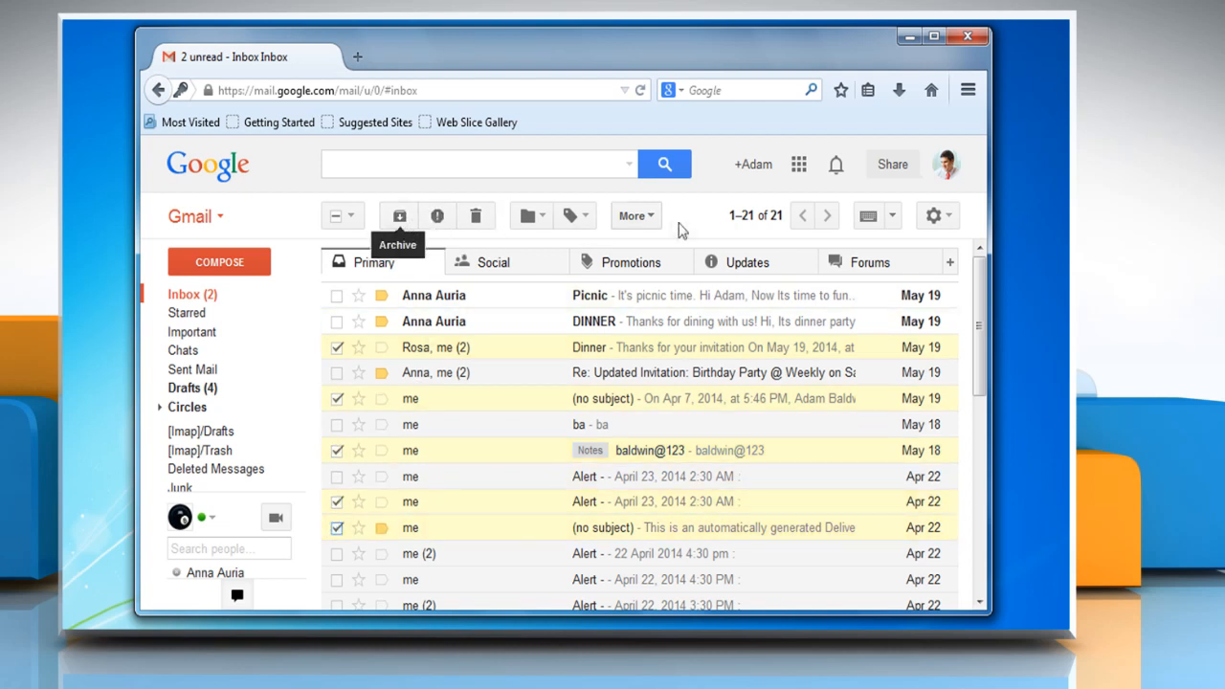
mouse_move(692, 229)
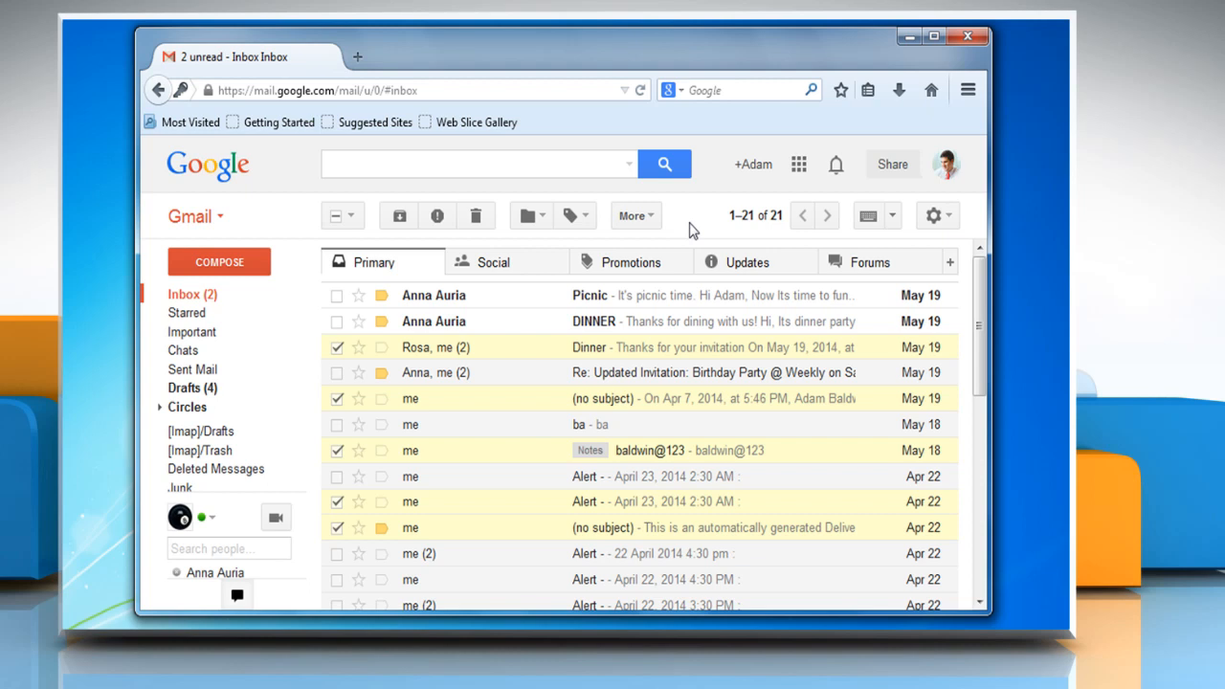
In Labels settings, hide All Mail and Junk E-mail from IMAP.
left_click(932, 214)
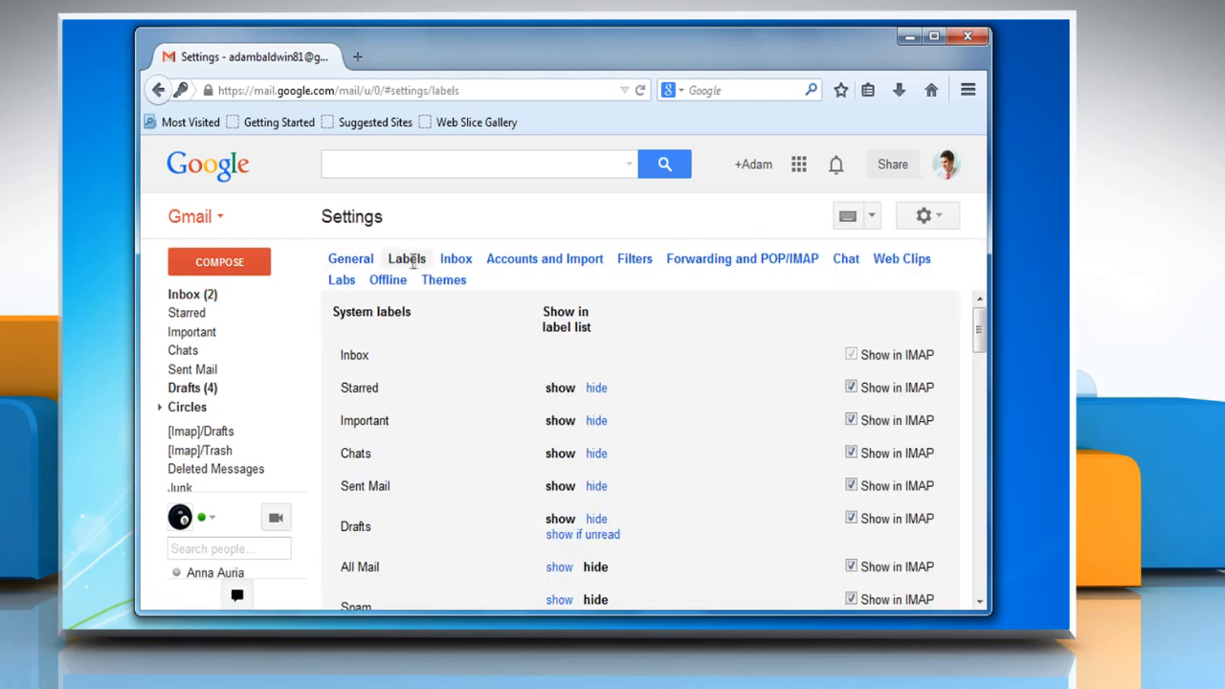
scroll("down", 3)
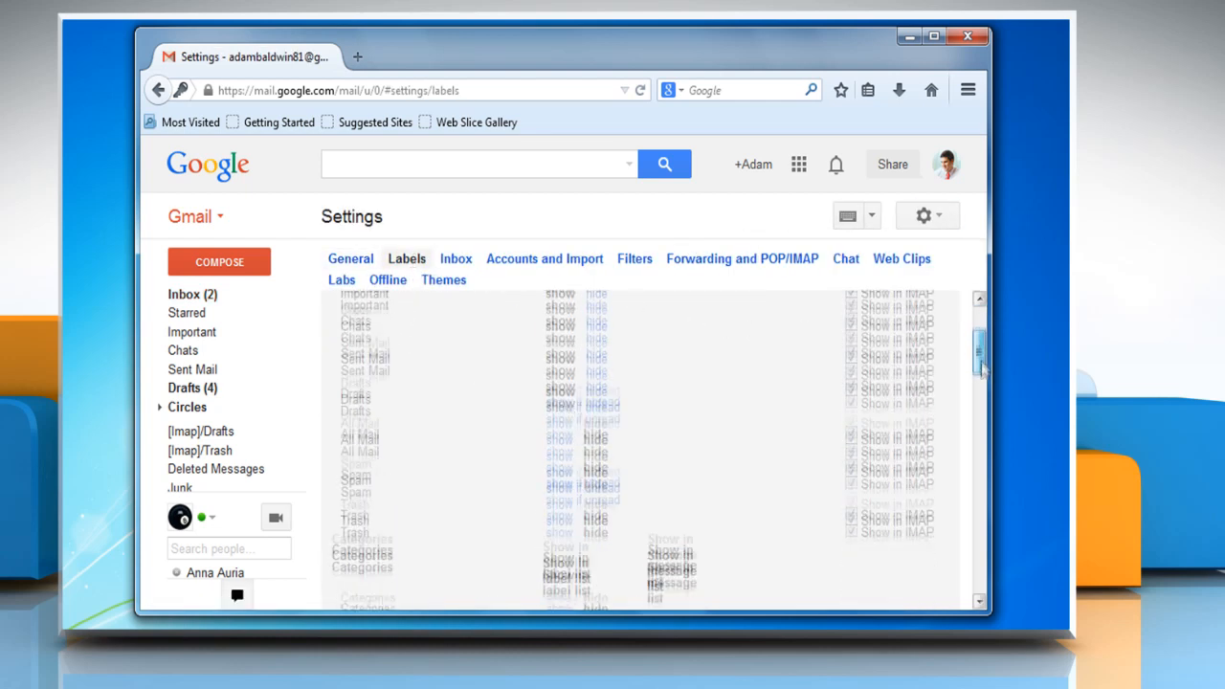
scroll("down", 3)
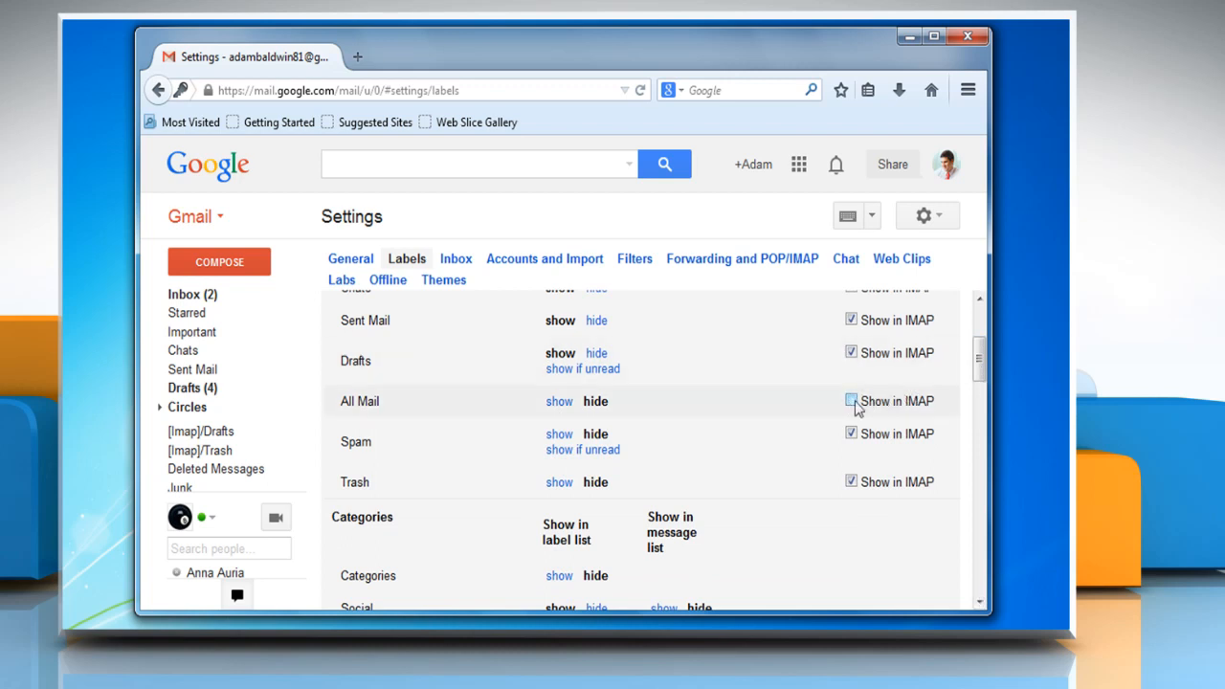
scroll("down", 3)
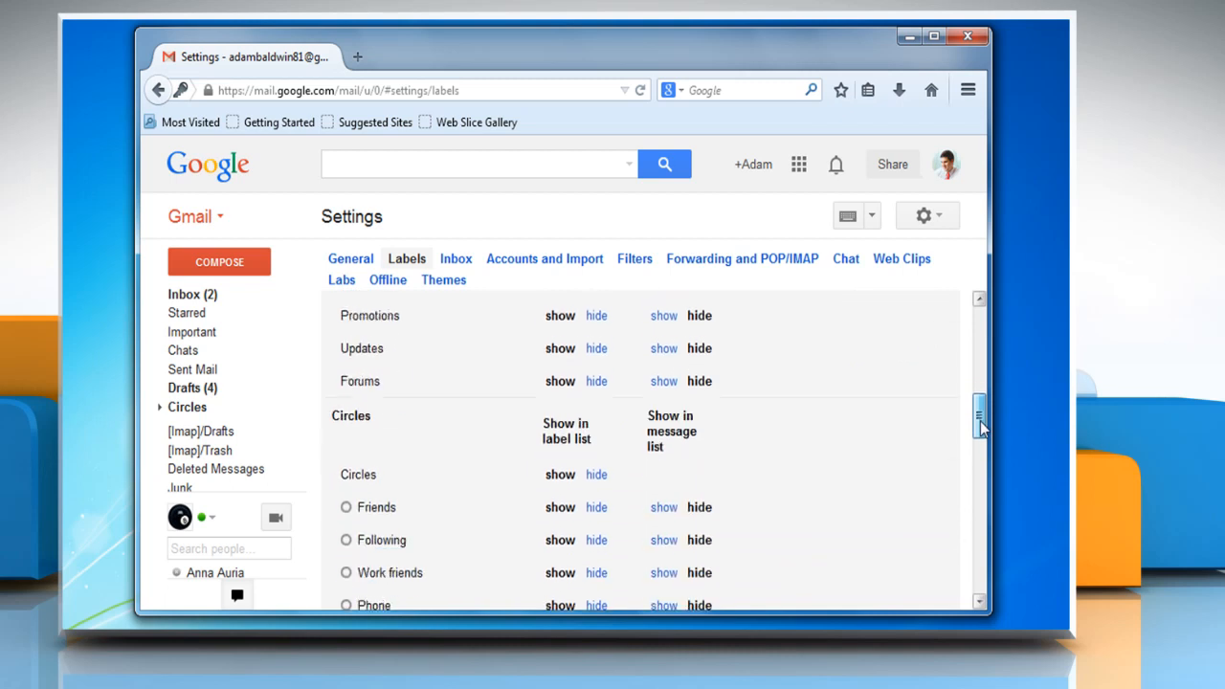
scroll("down", 3)
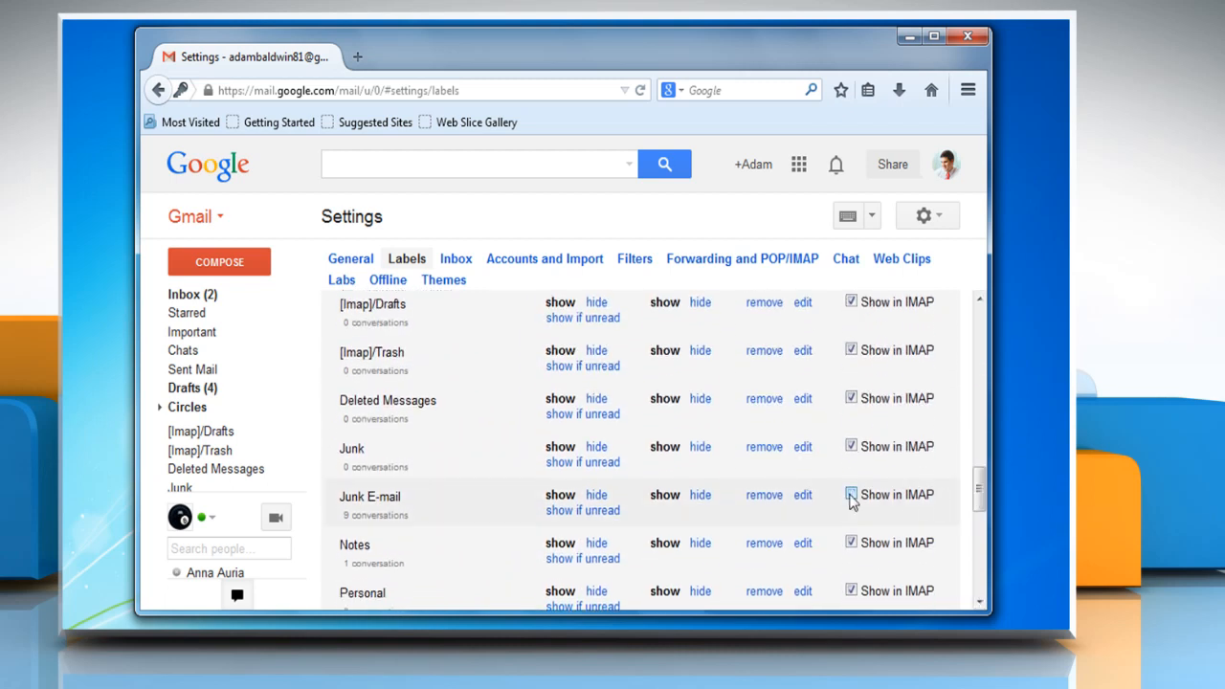
scroll("down", 3)
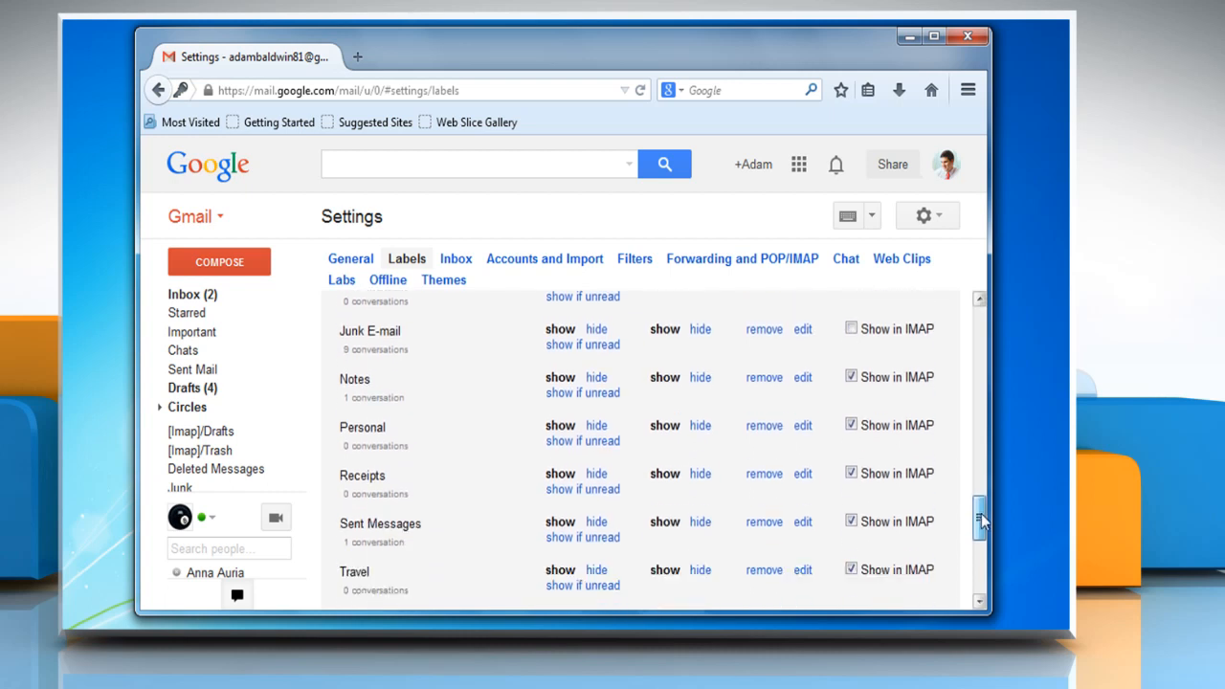
scroll("down", 3)
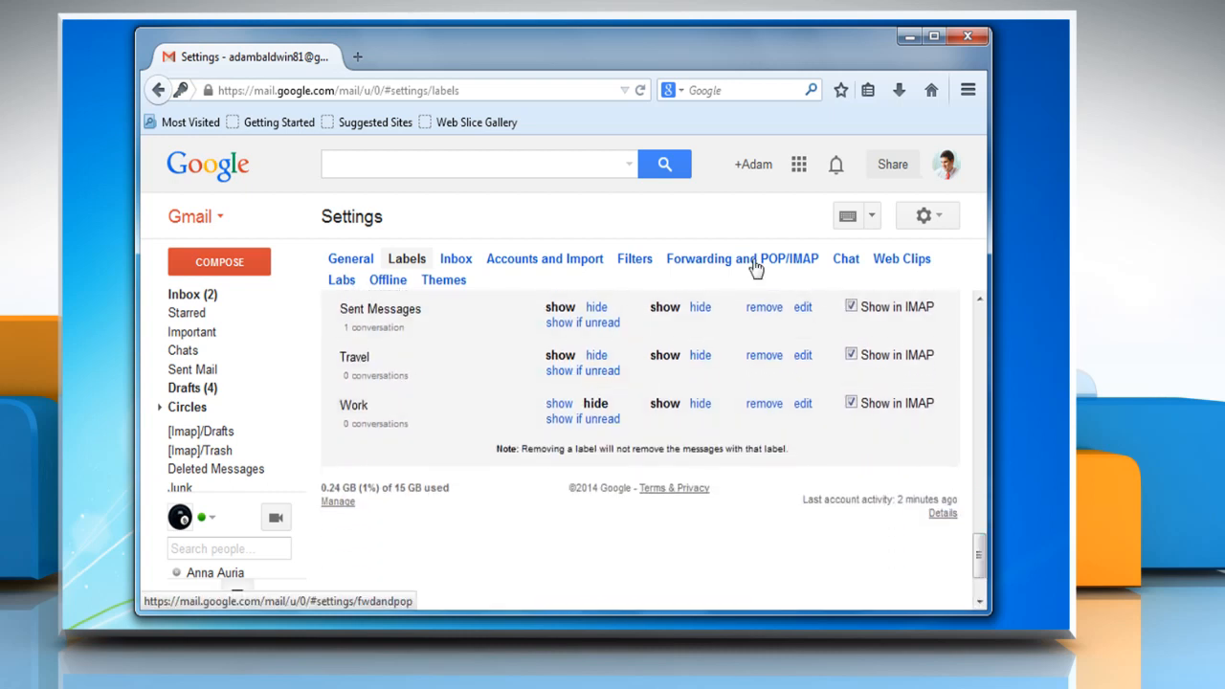
Select Disable IMAP under Forwarding and POP/IMAP and save the changes.
left_click(741, 259)
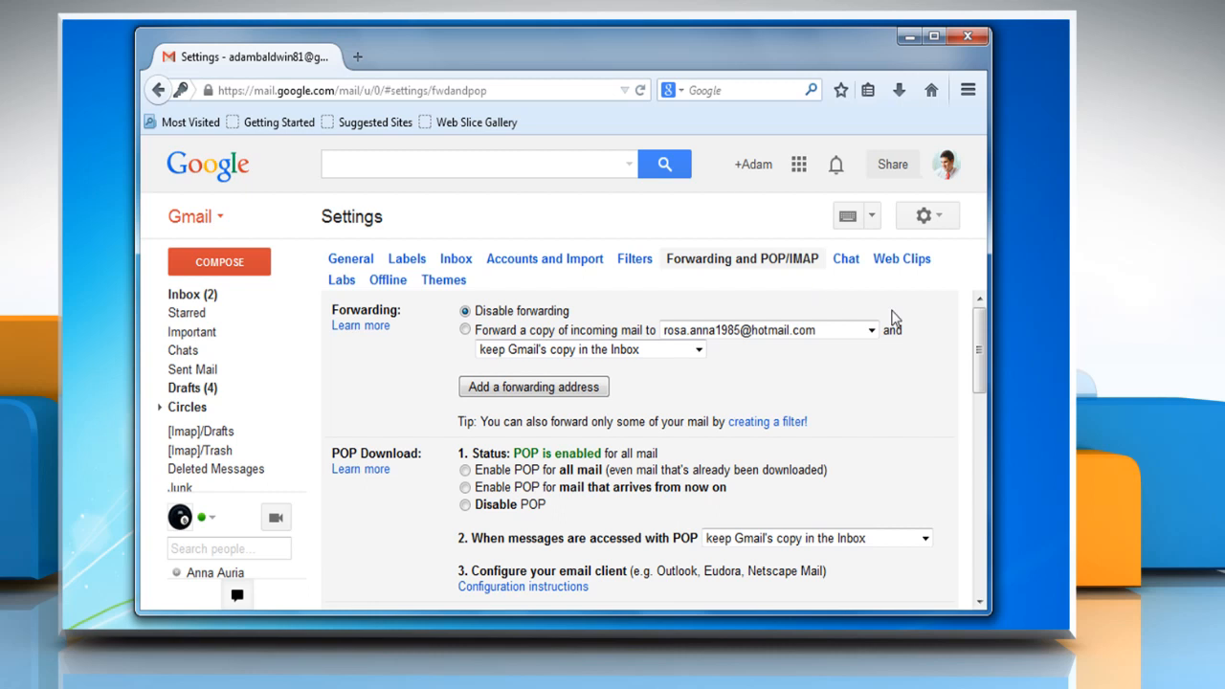
scroll("down", 3)
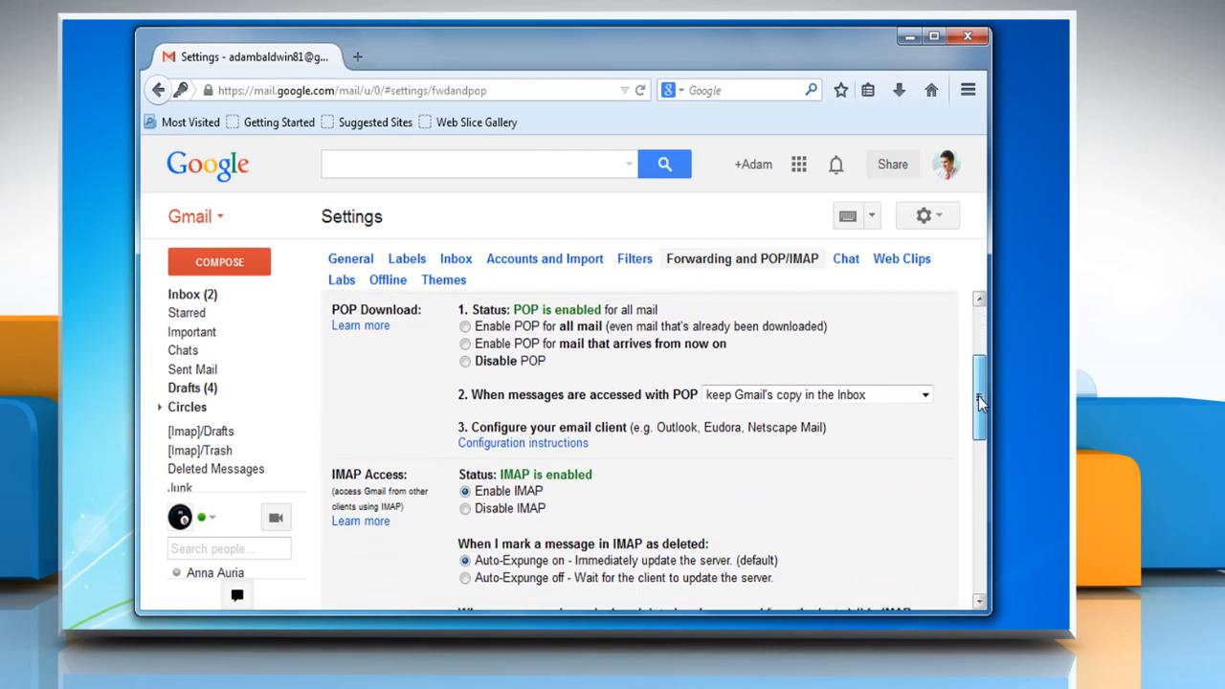
scroll("down", 3)
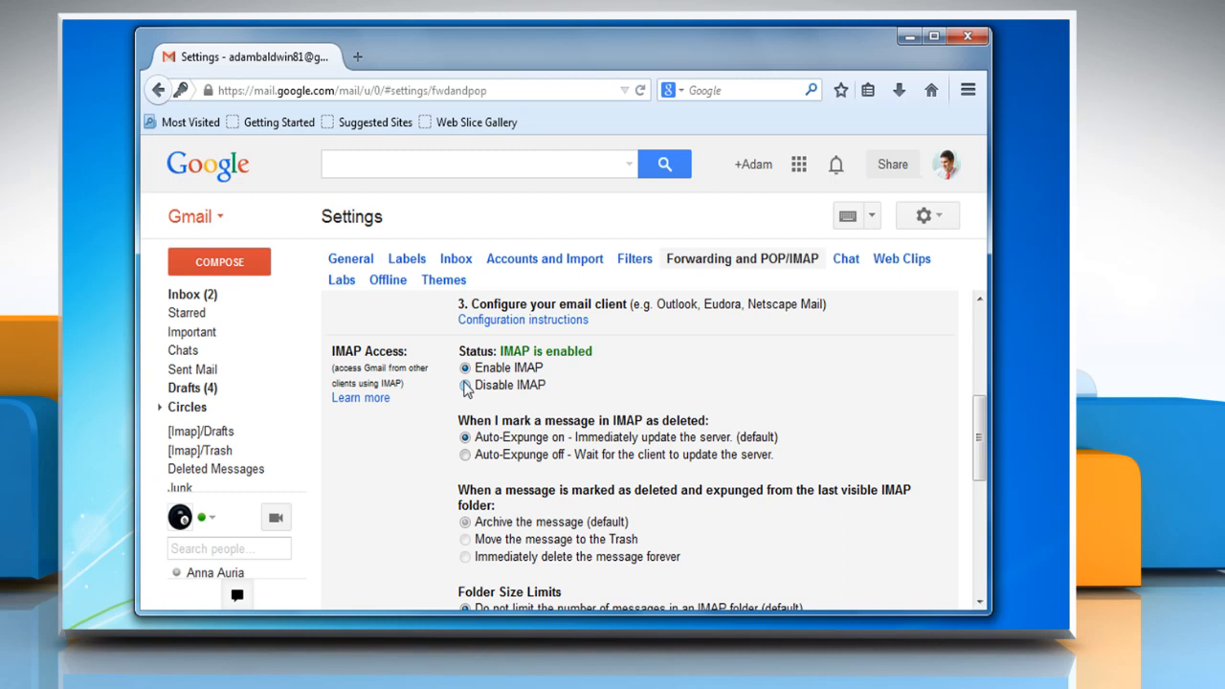
left_click(465, 385)
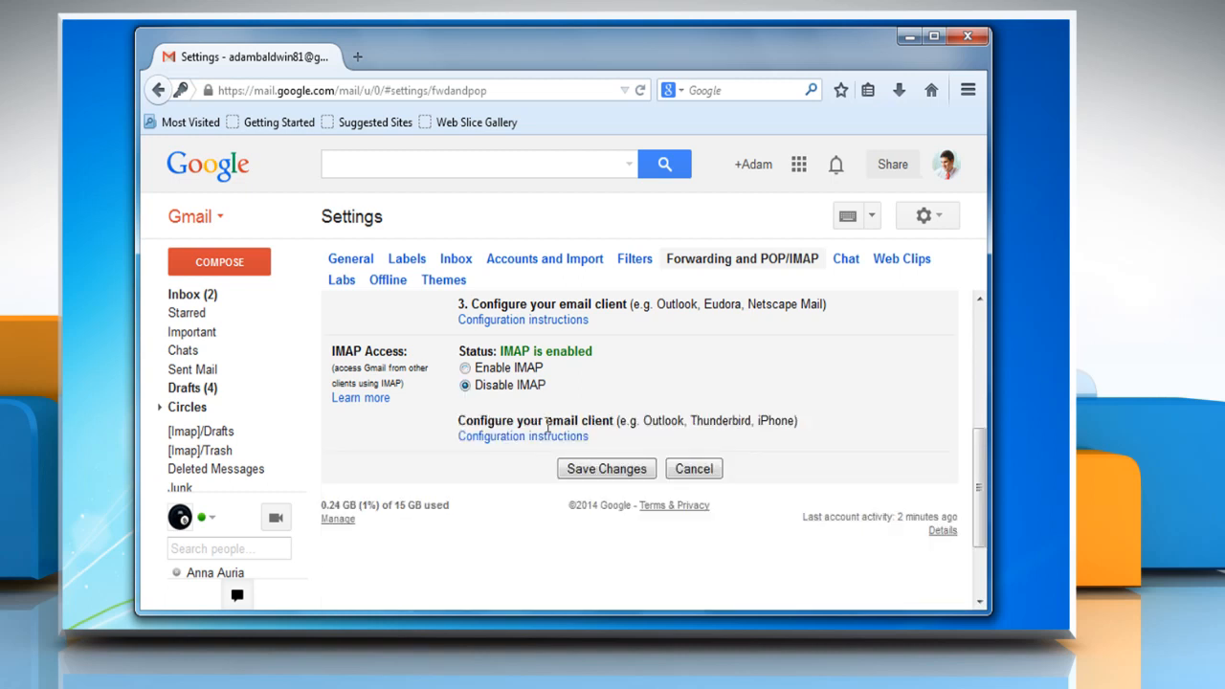
left_click(606, 467)
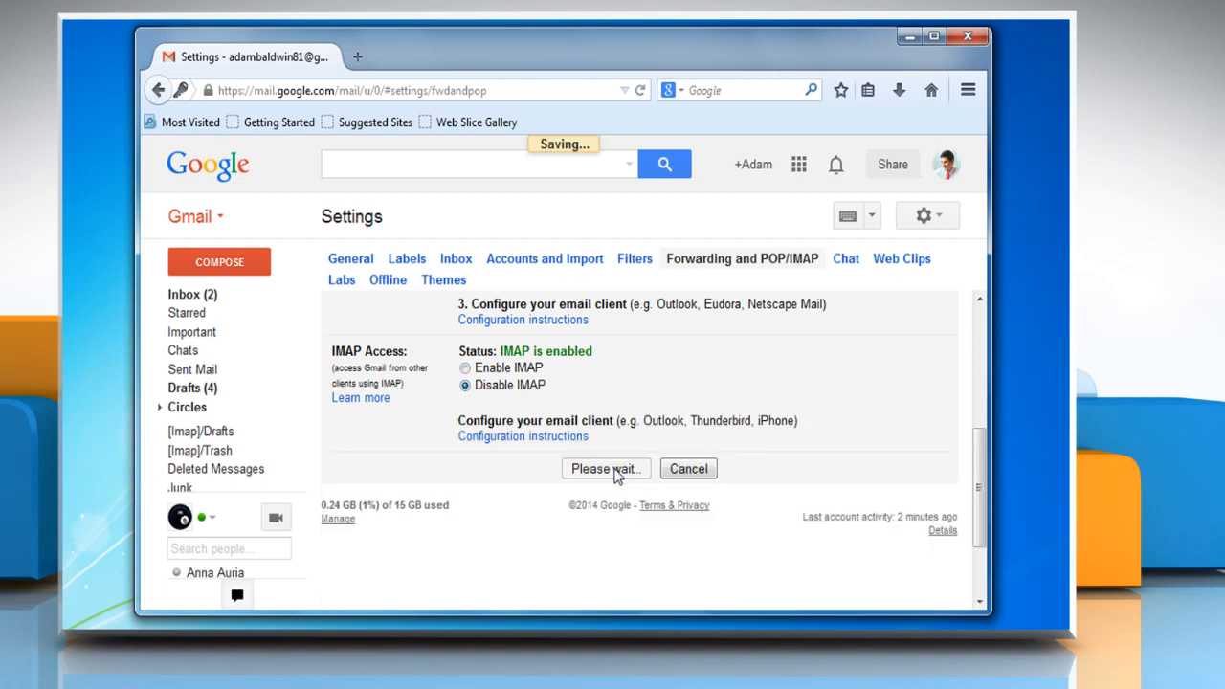
left_click(606, 468)
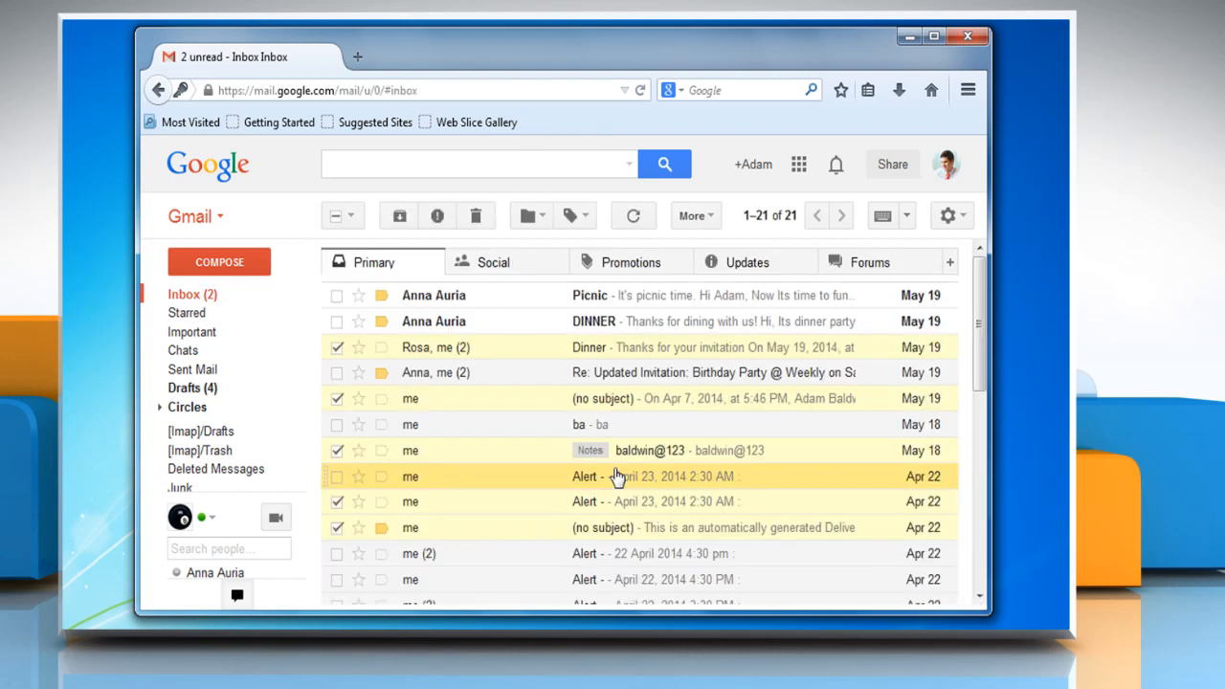